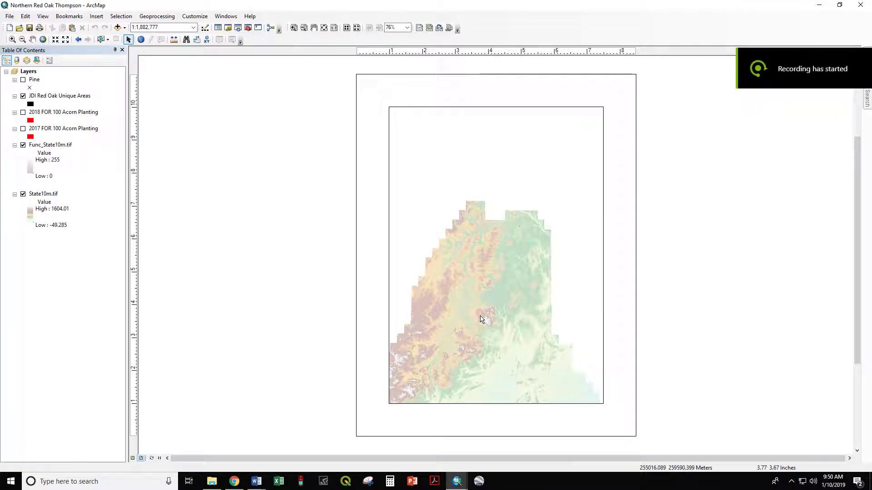
mouse_move(309, 384)
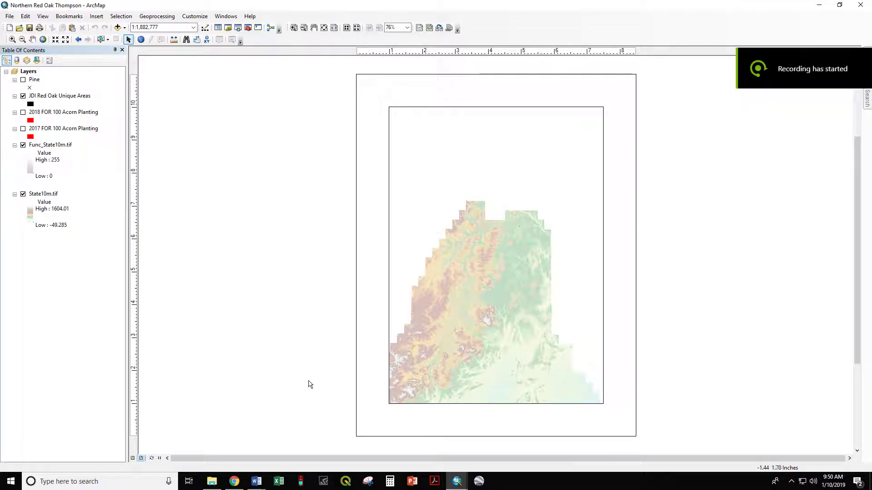
mouse_move(343, 167)
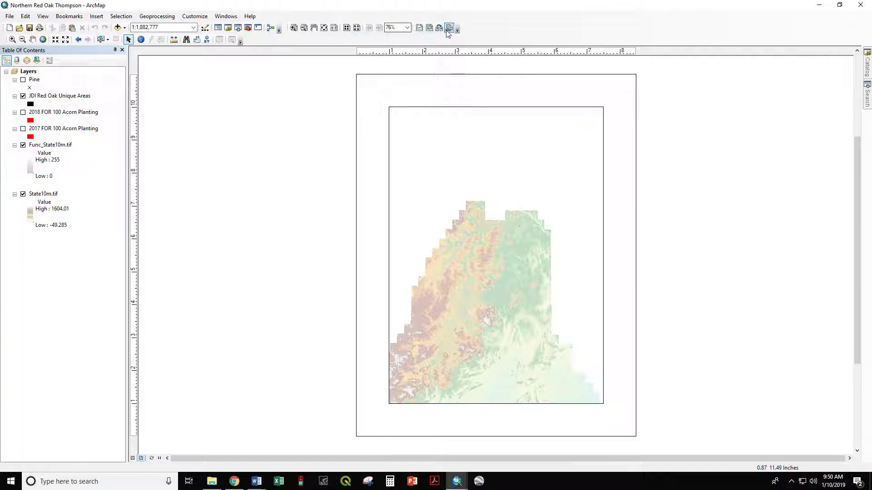
mouse_move(439, 28)
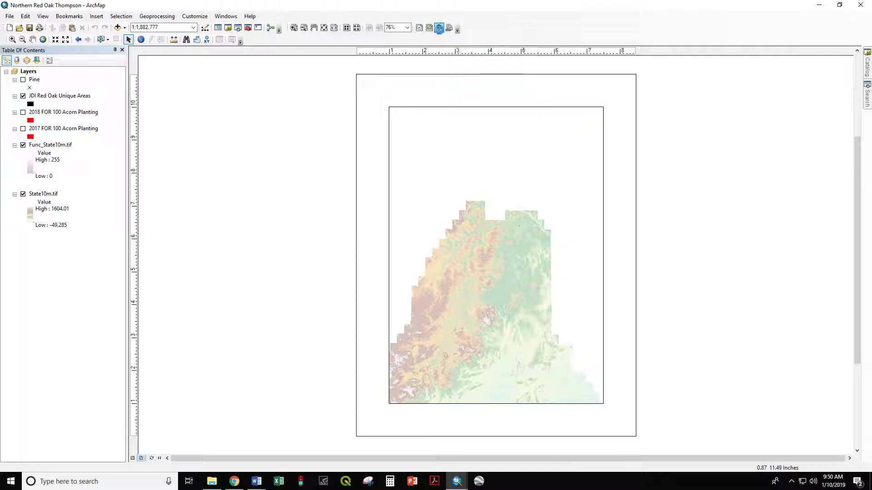
Step: Choose Letter (ANSI A) Landscape.mxd from North American page sizes after previewing Legal Portrait
left_click(437, 28)
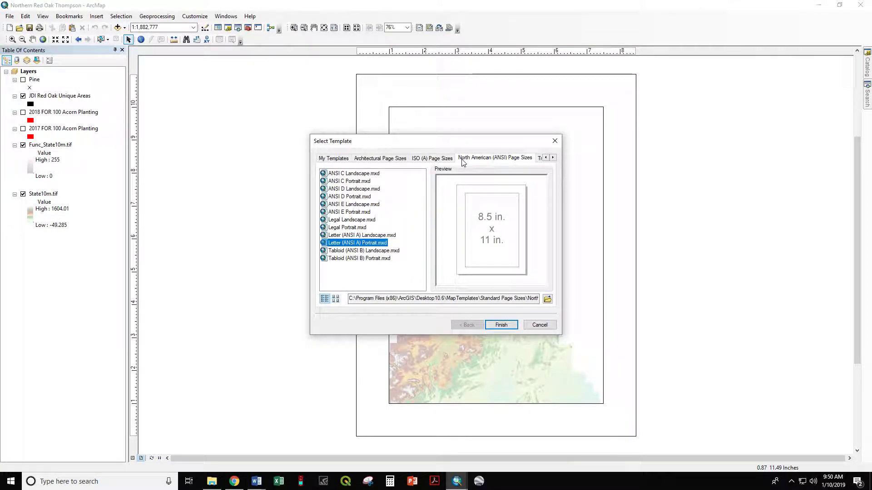
mouse_move(518, 162)
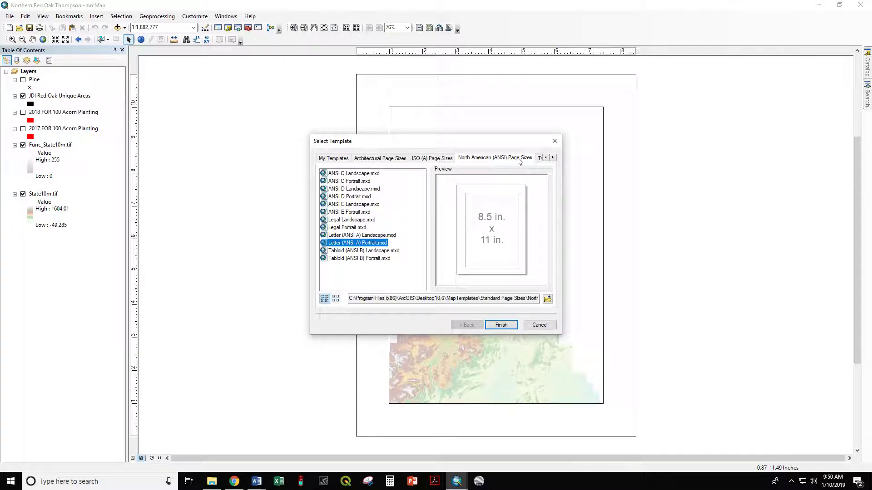
mouse_move(365, 236)
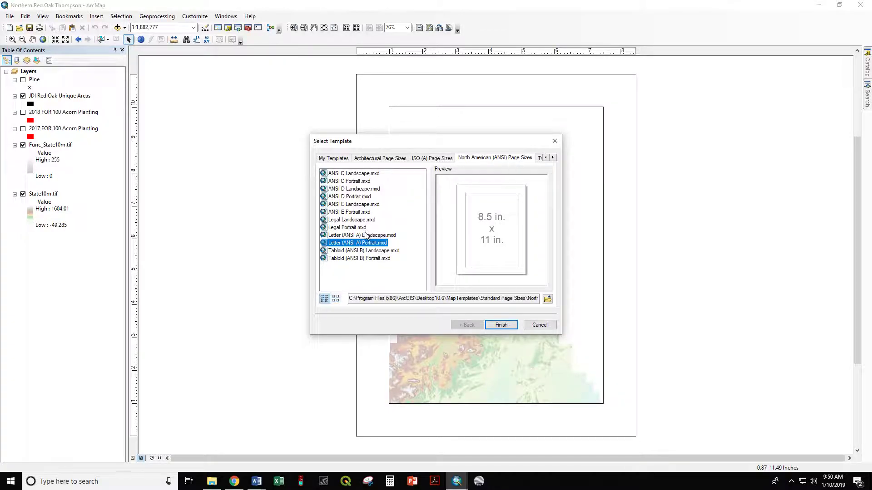
left_click(361, 234)
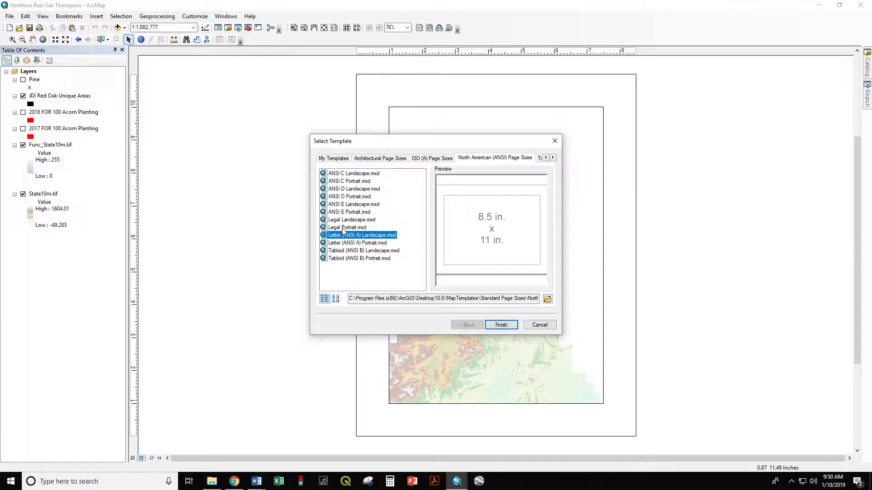
left_click(346, 227)
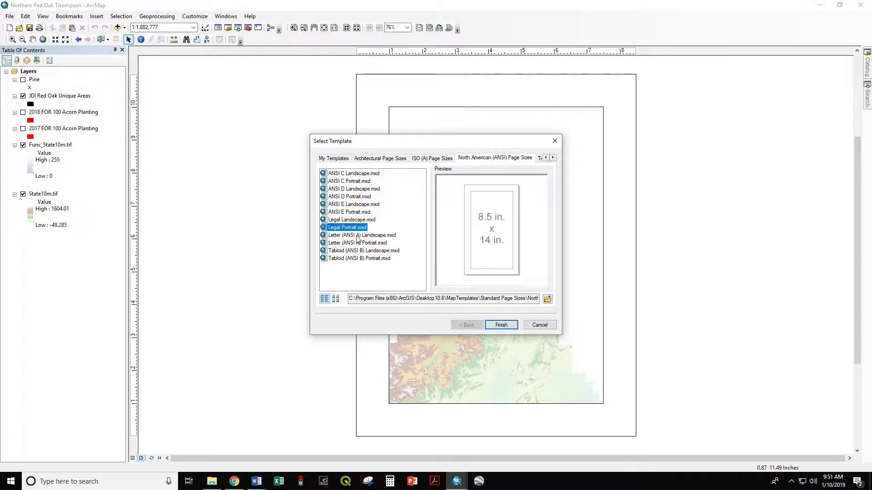
left_click(361, 234)
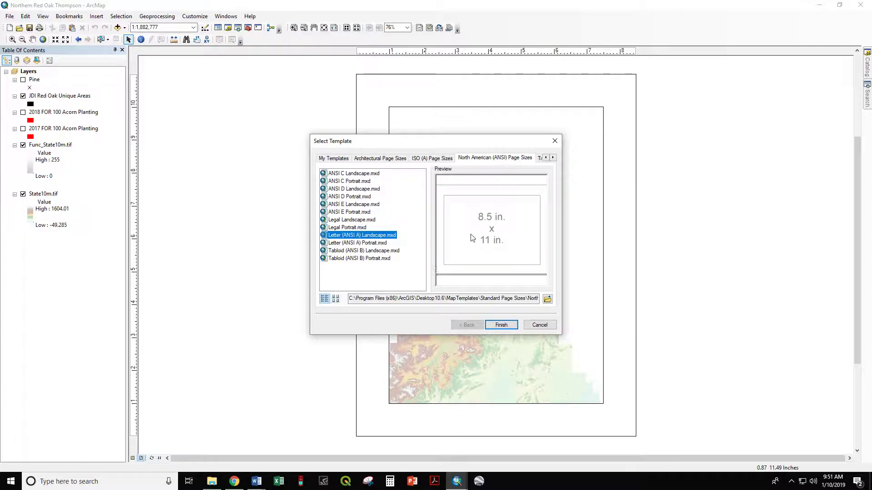
Step: Finish to apply the landscape Letter template, then reach Customize > Toolbars
left_click(499, 326)
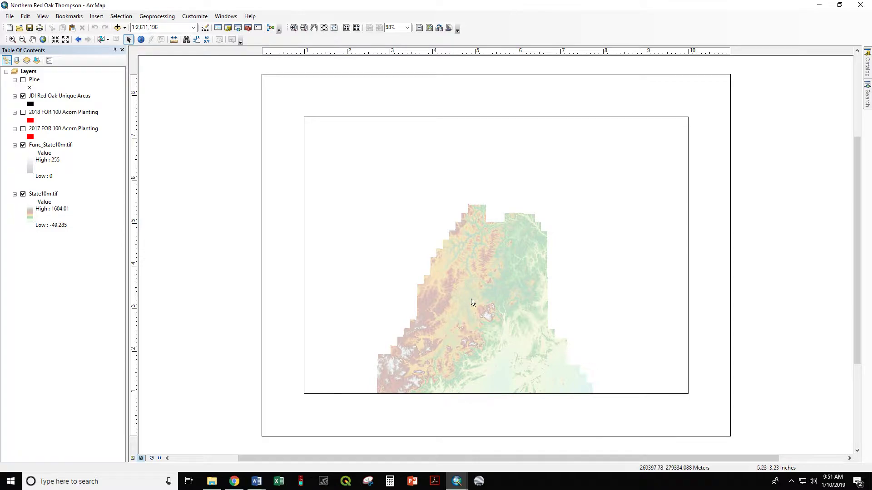
mouse_move(441, 350)
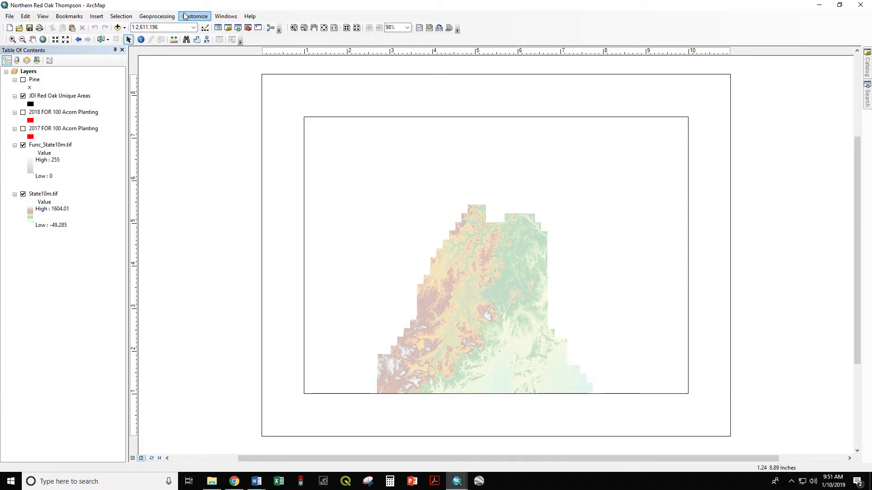
left_click(194, 15)
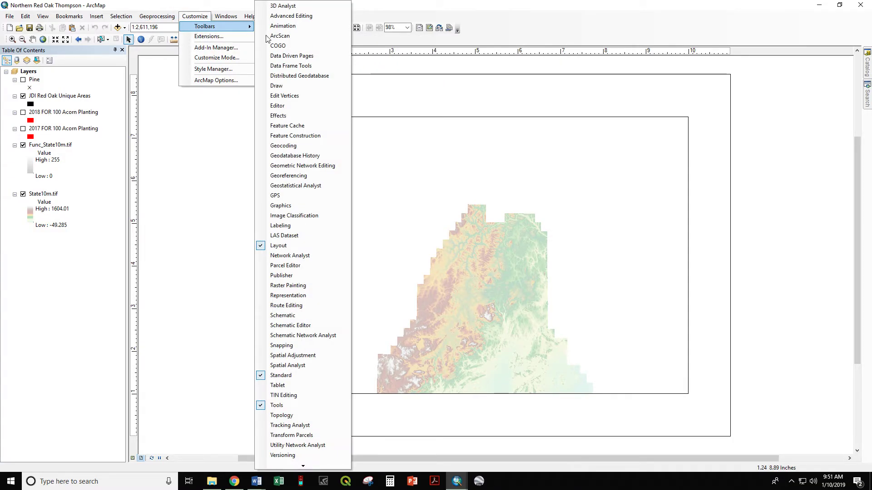
mouse_move(278, 246)
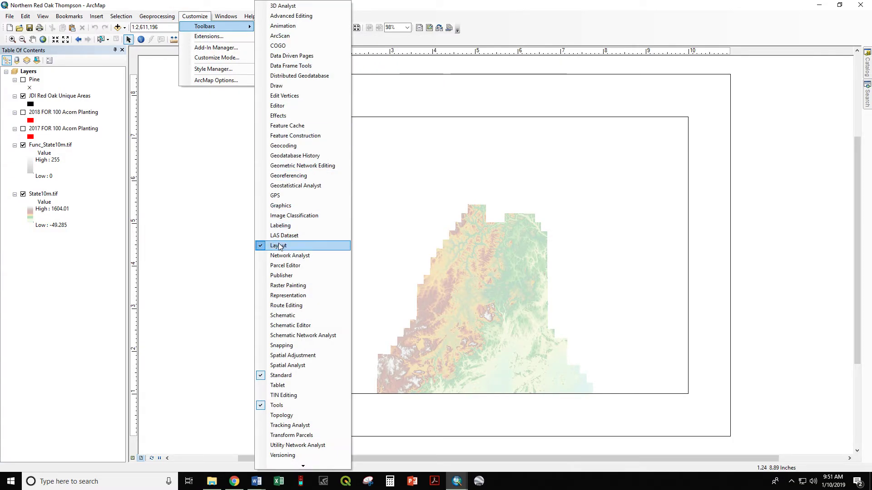